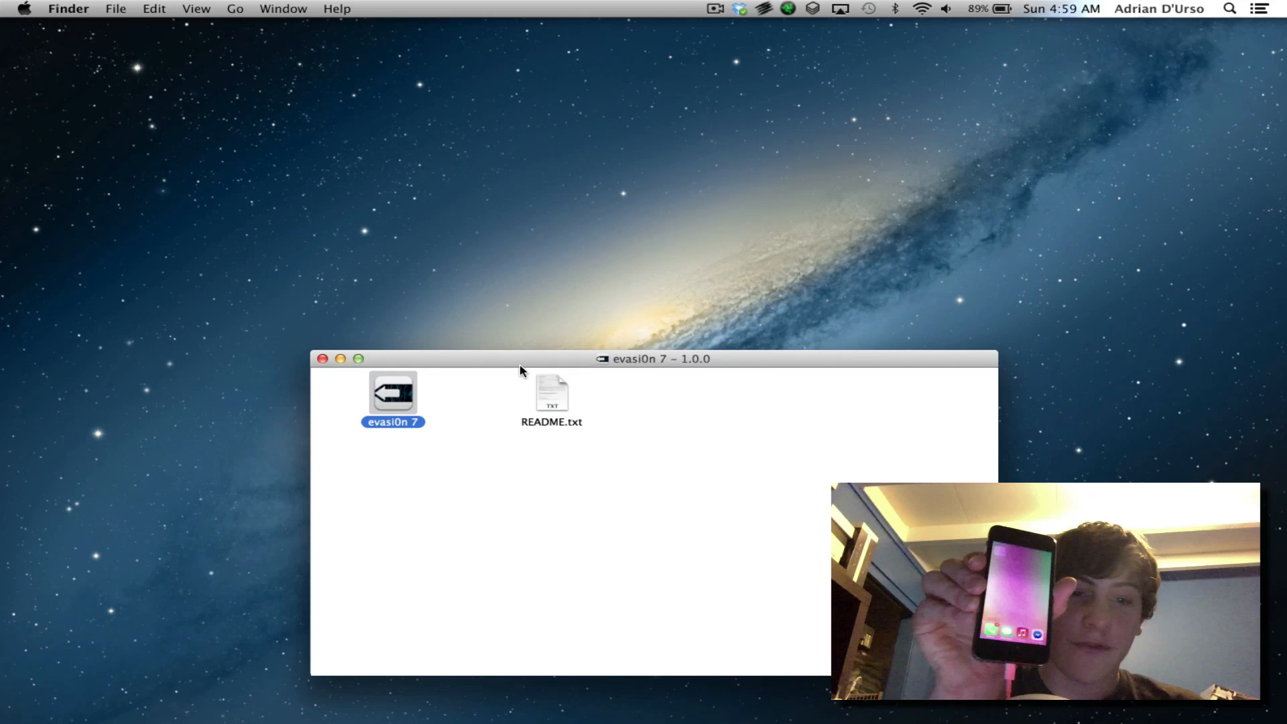
pyautogui.moveTo(512, 384)
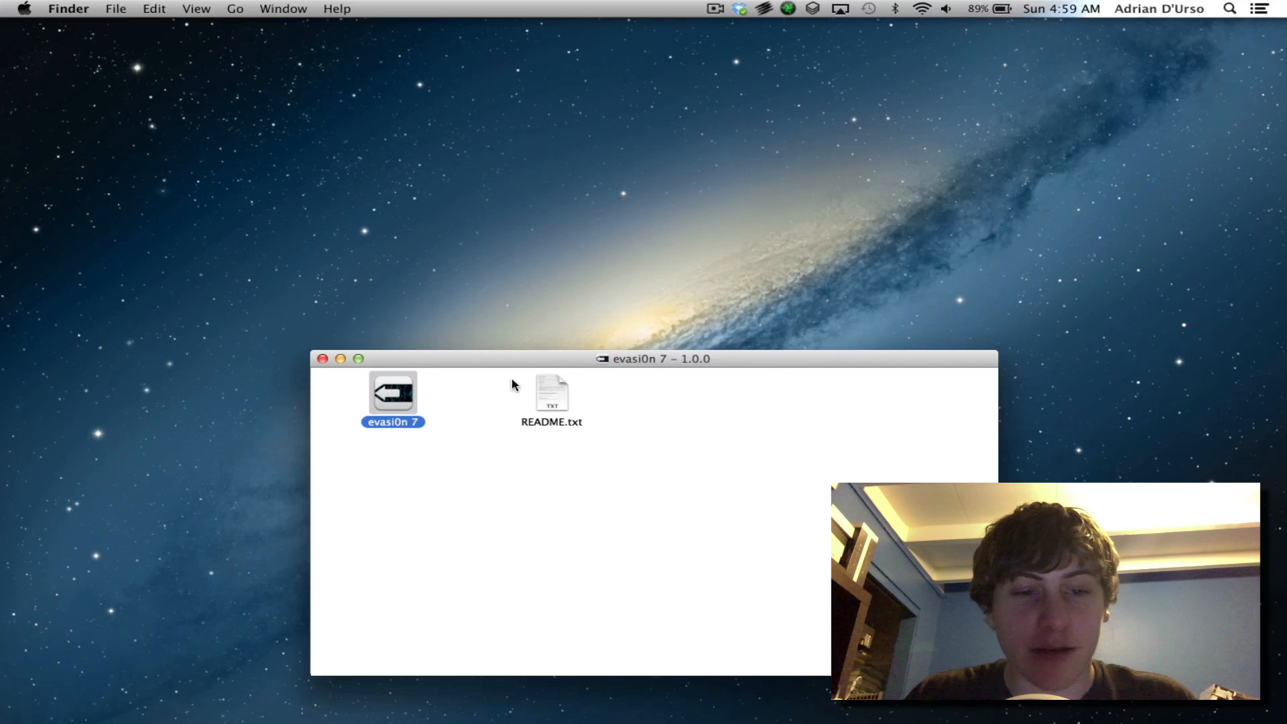
pyautogui.moveTo(482, 417)
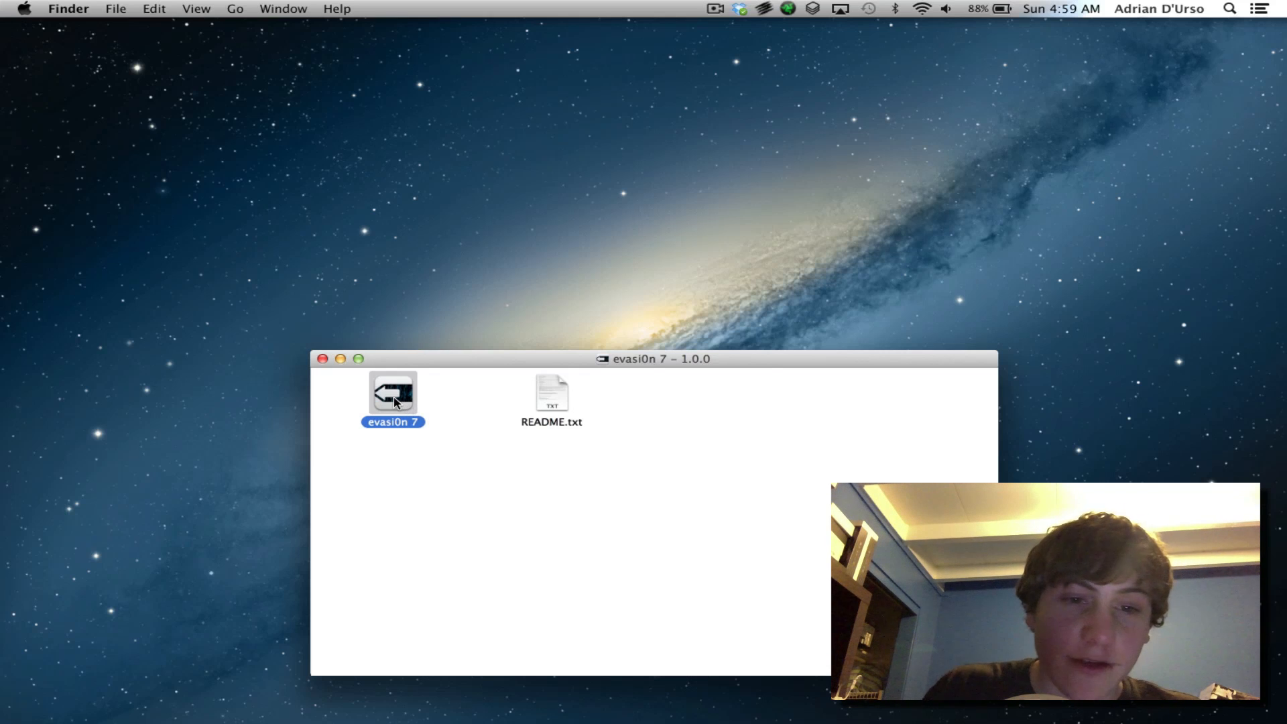
# Launch evasi0n 7 and confirm it supports the iPhone 5s (GSM) on iOS 7.0.2.
pyautogui.doubleClick(392, 392)
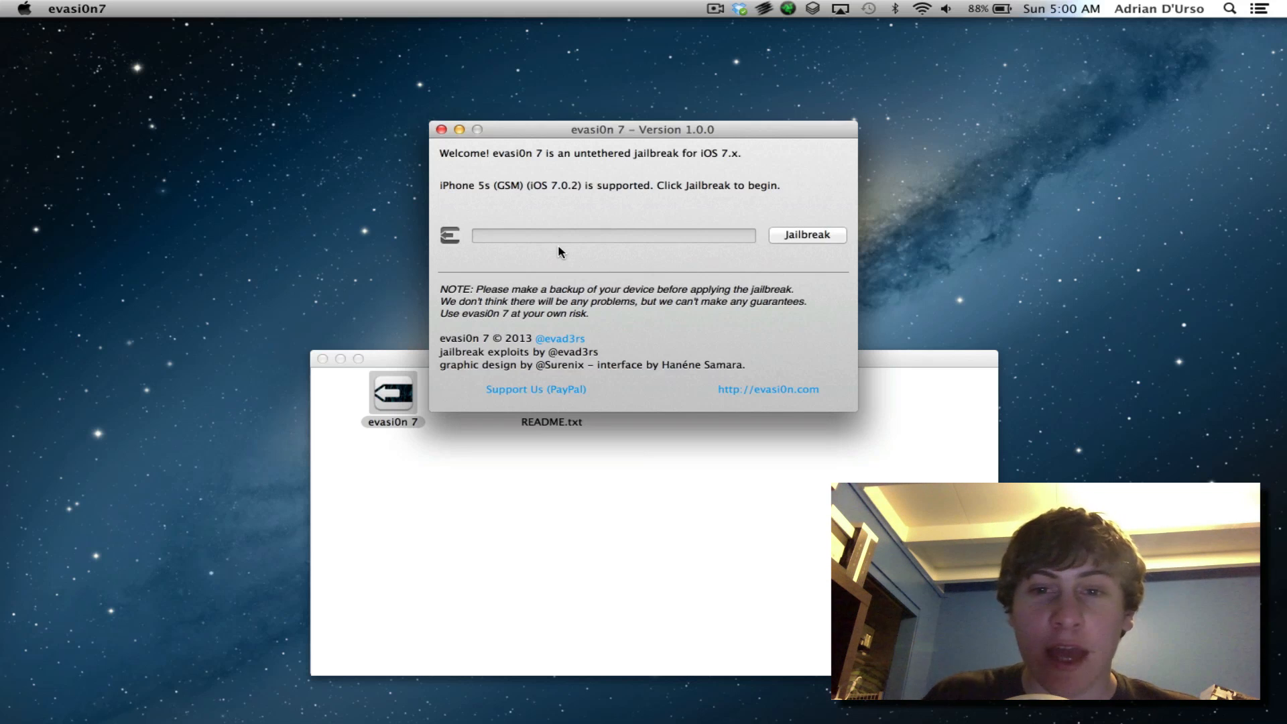
pyautogui.moveTo(607, 211)
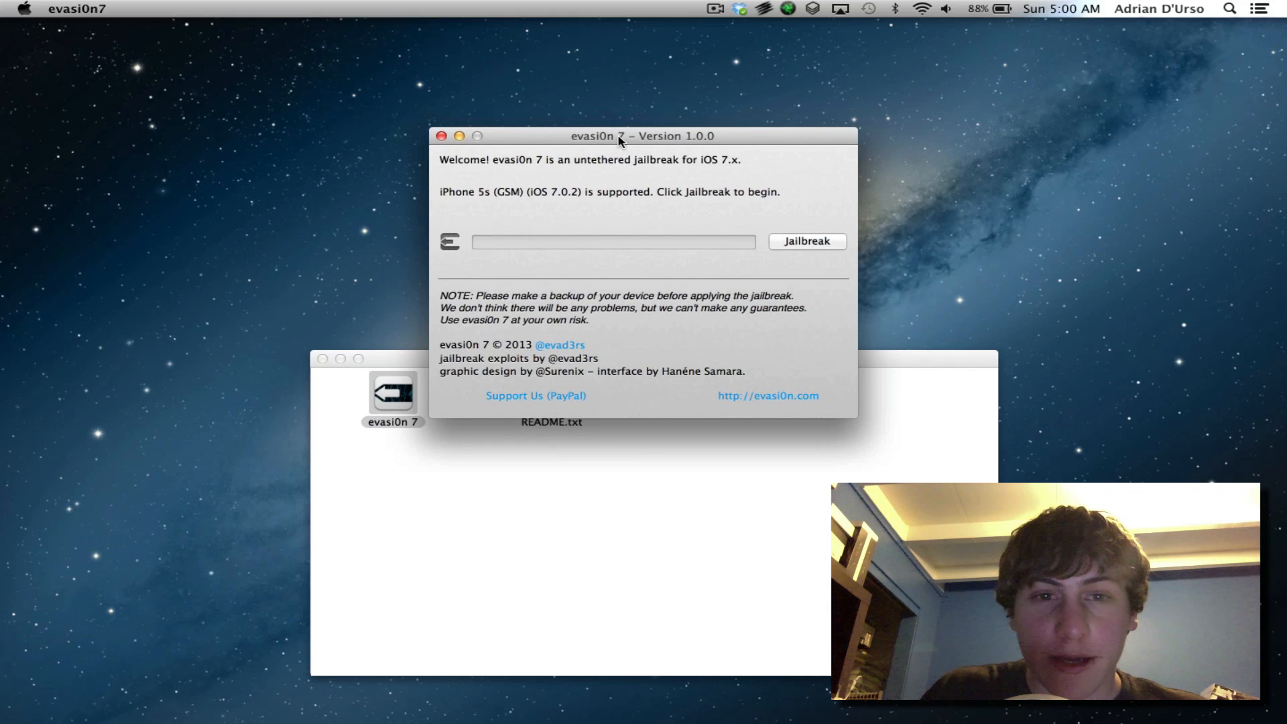
pyautogui.moveTo(626, 179)
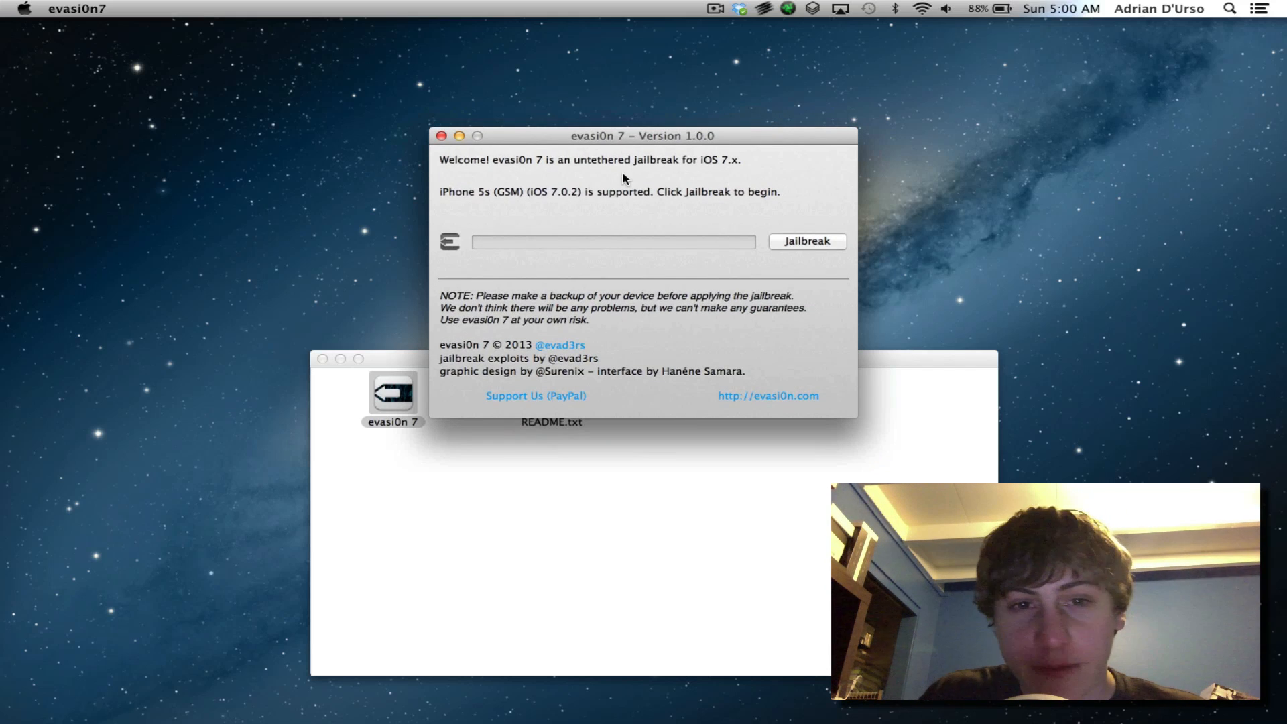
pyautogui.moveTo(646, 275)
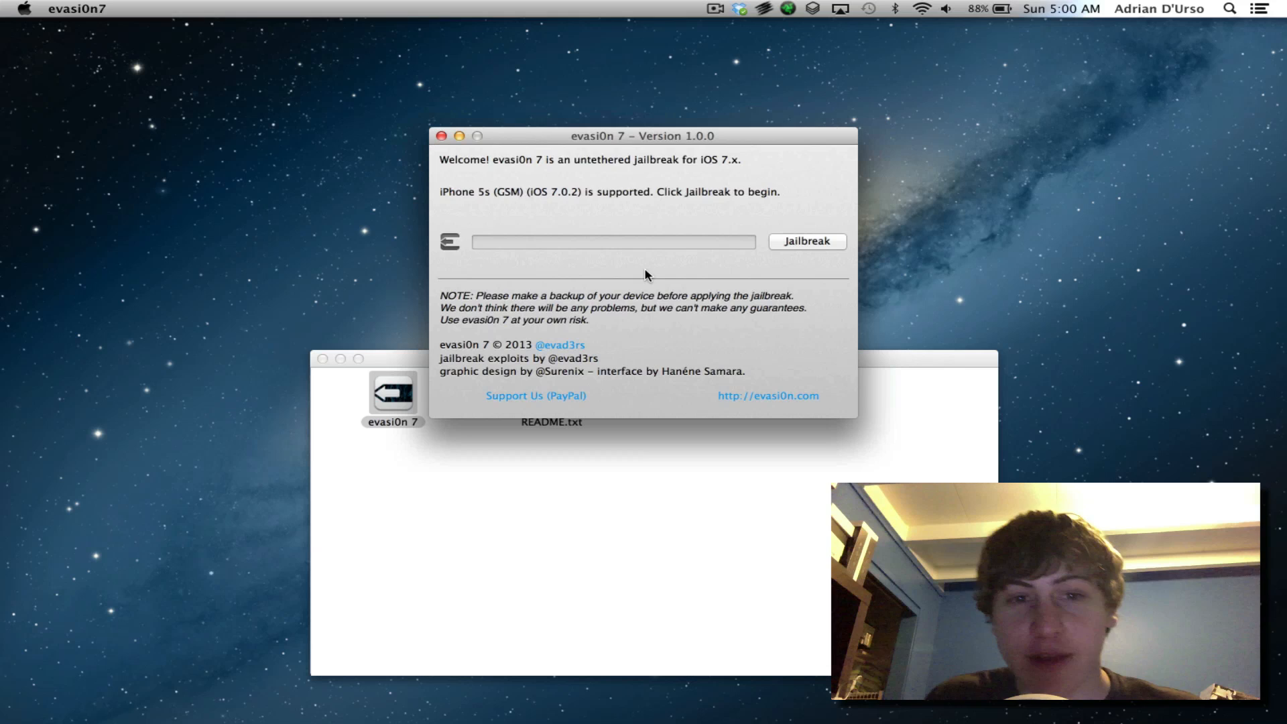
pyautogui.moveTo(632, 255)
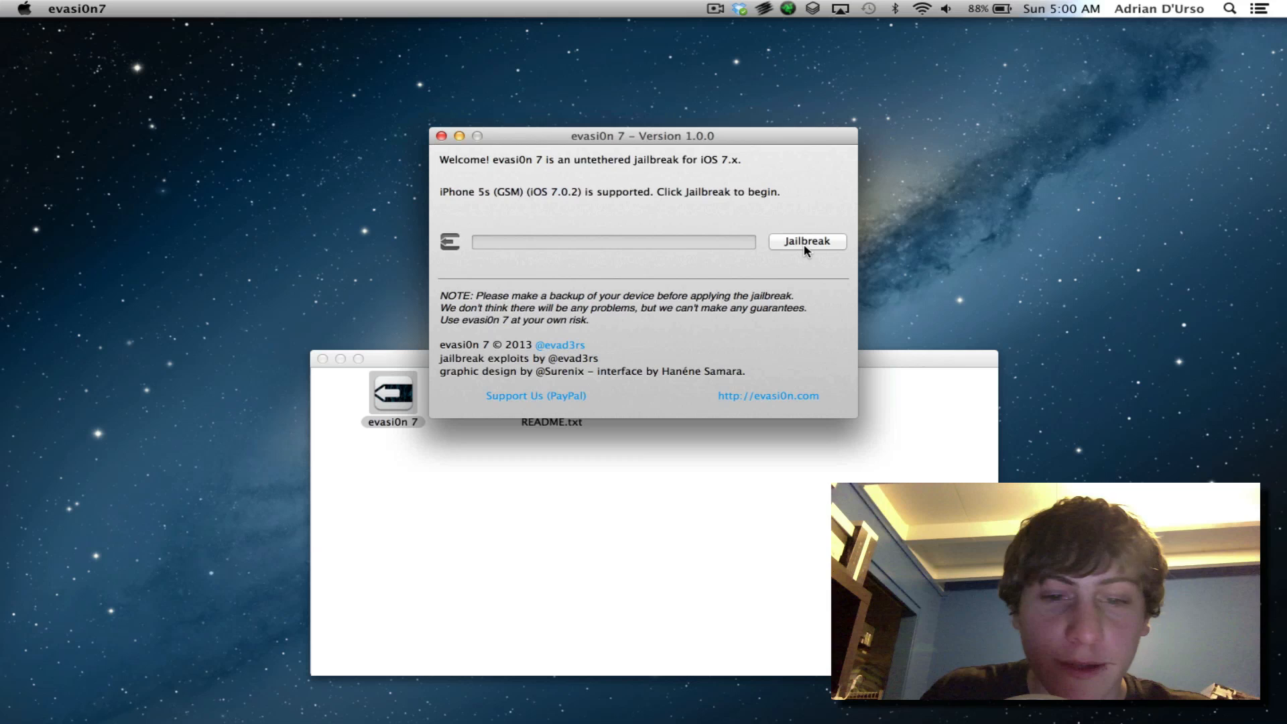
pyautogui.moveTo(800, 246)
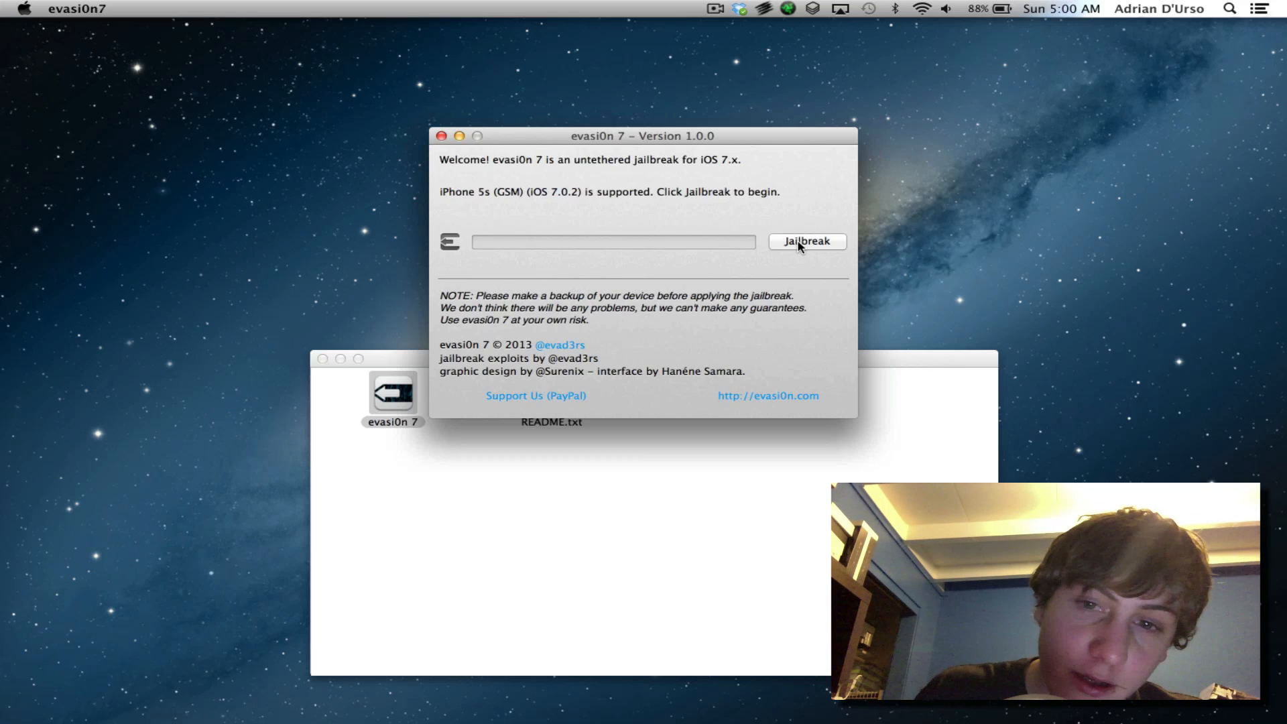
pyautogui.click(806, 242)
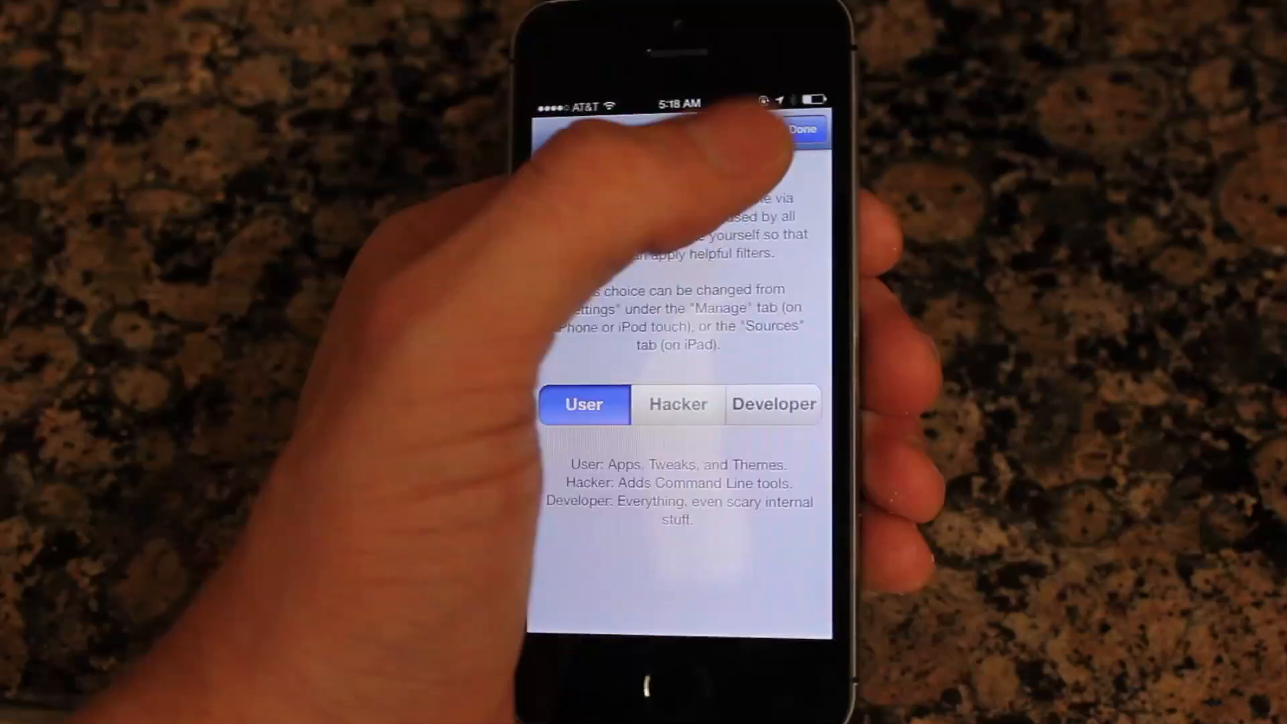
# Choose the User profile in Cydia's setup and browse the Cydia Home page.
pyautogui.click(806, 129)
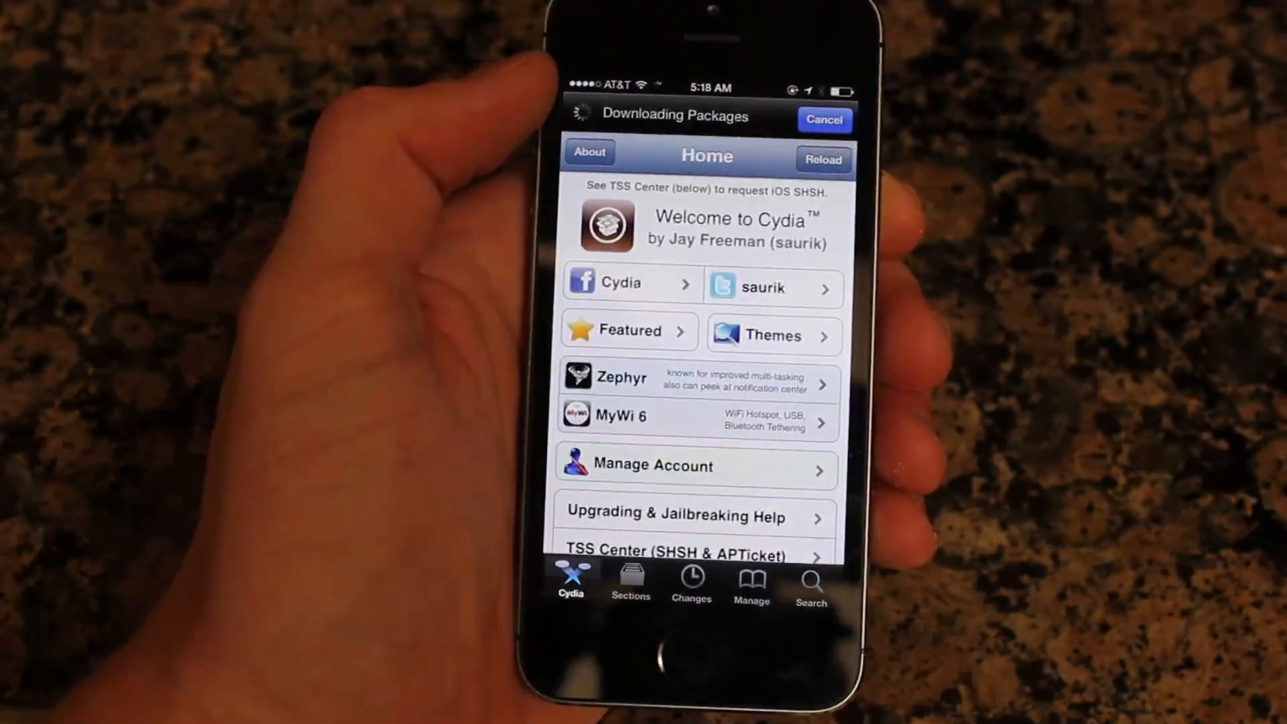
pyautogui.scroll(-3)
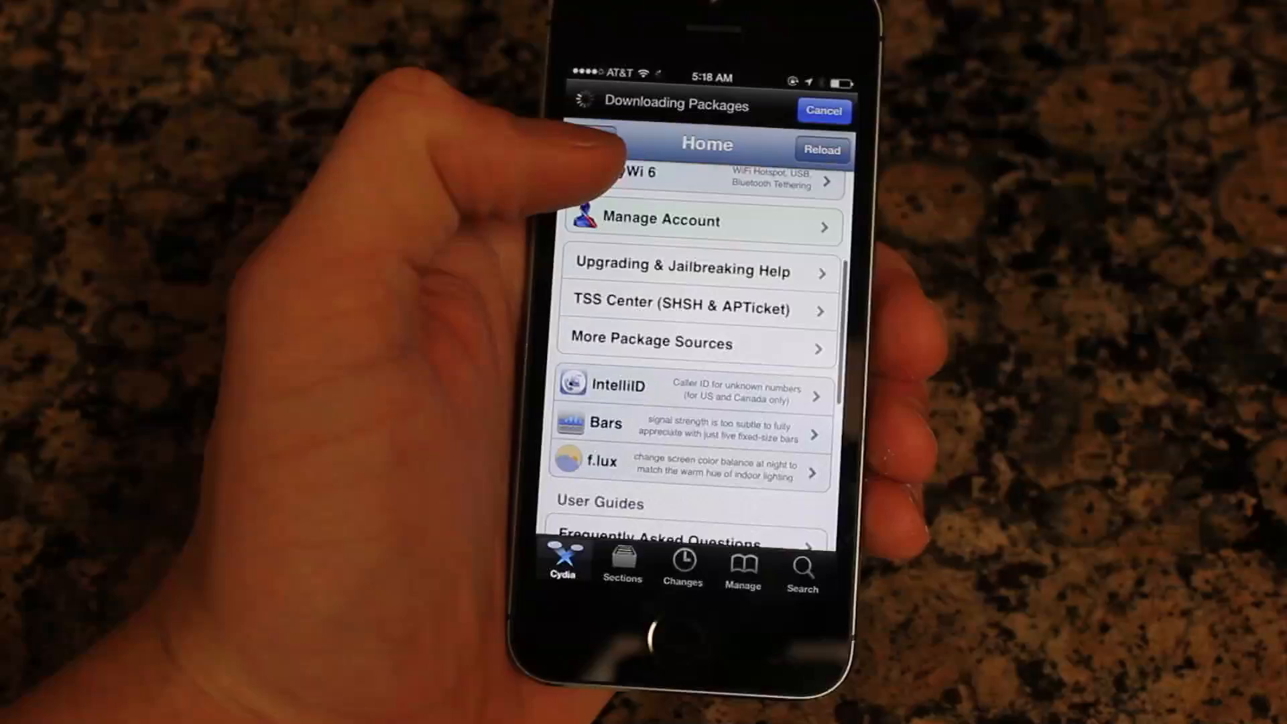
pyautogui.click(826, 149)
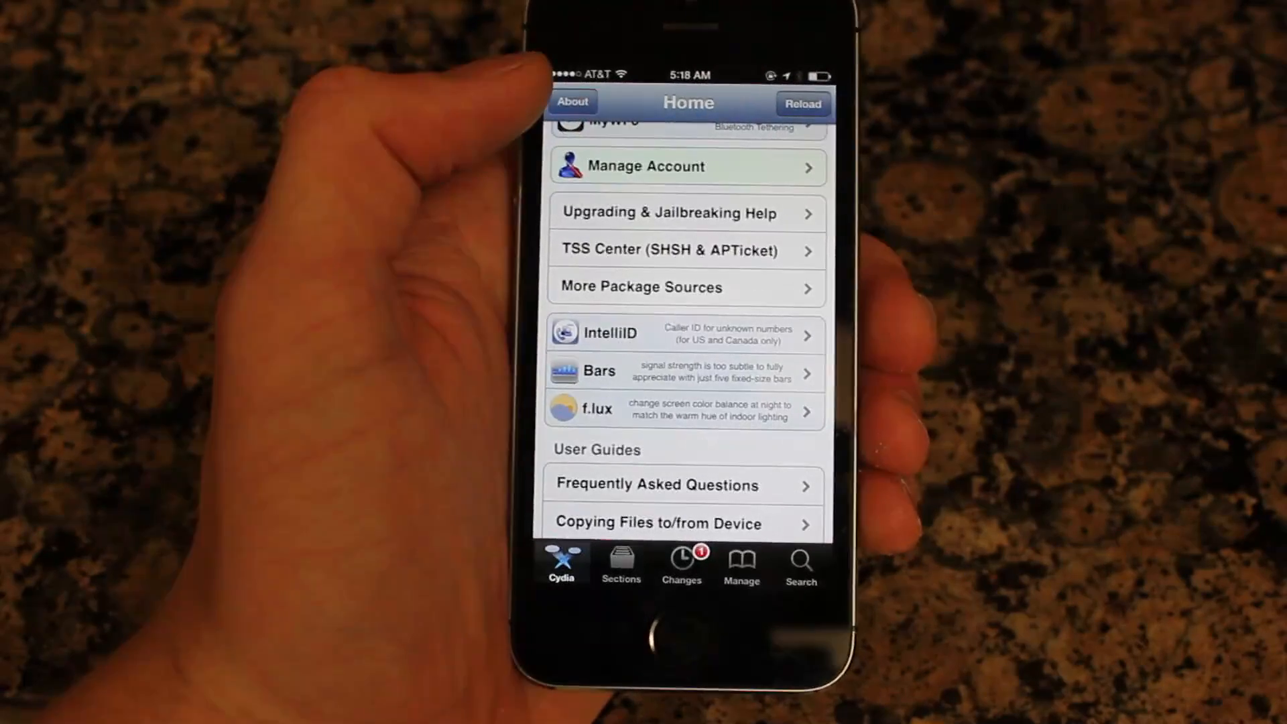
pyautogui.scroll(-3)
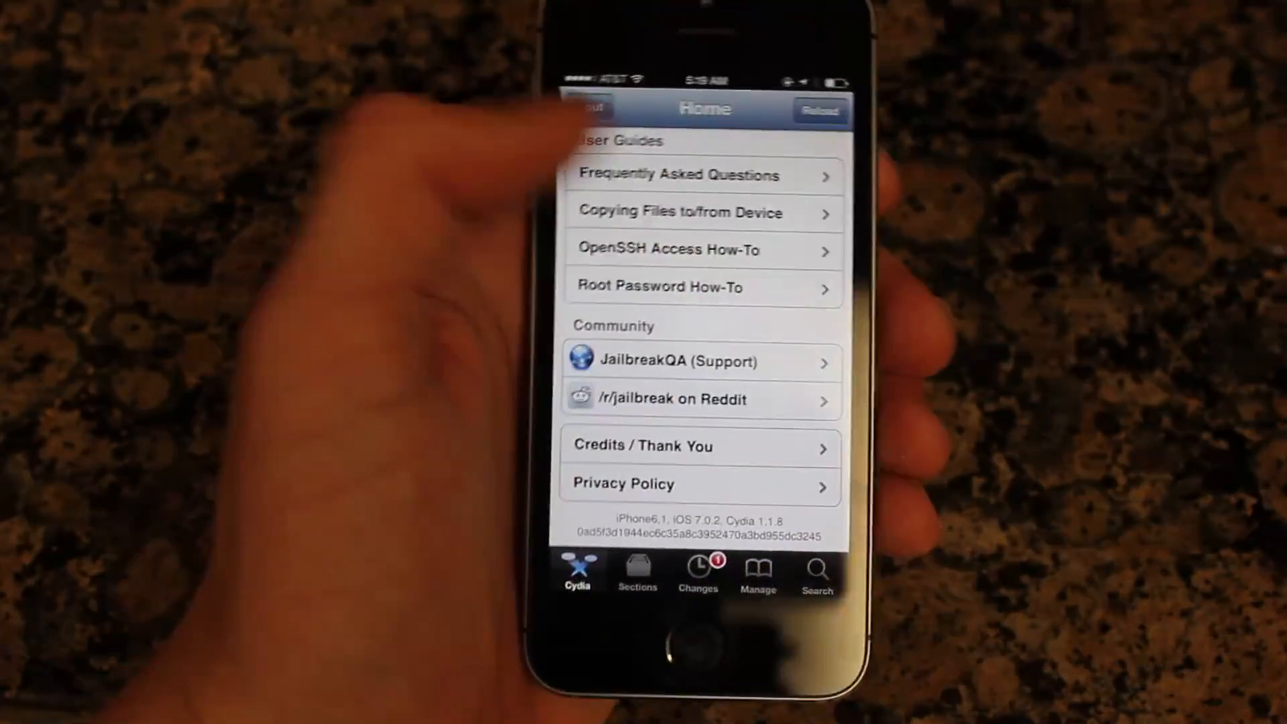
pyautogui.scroll(3)
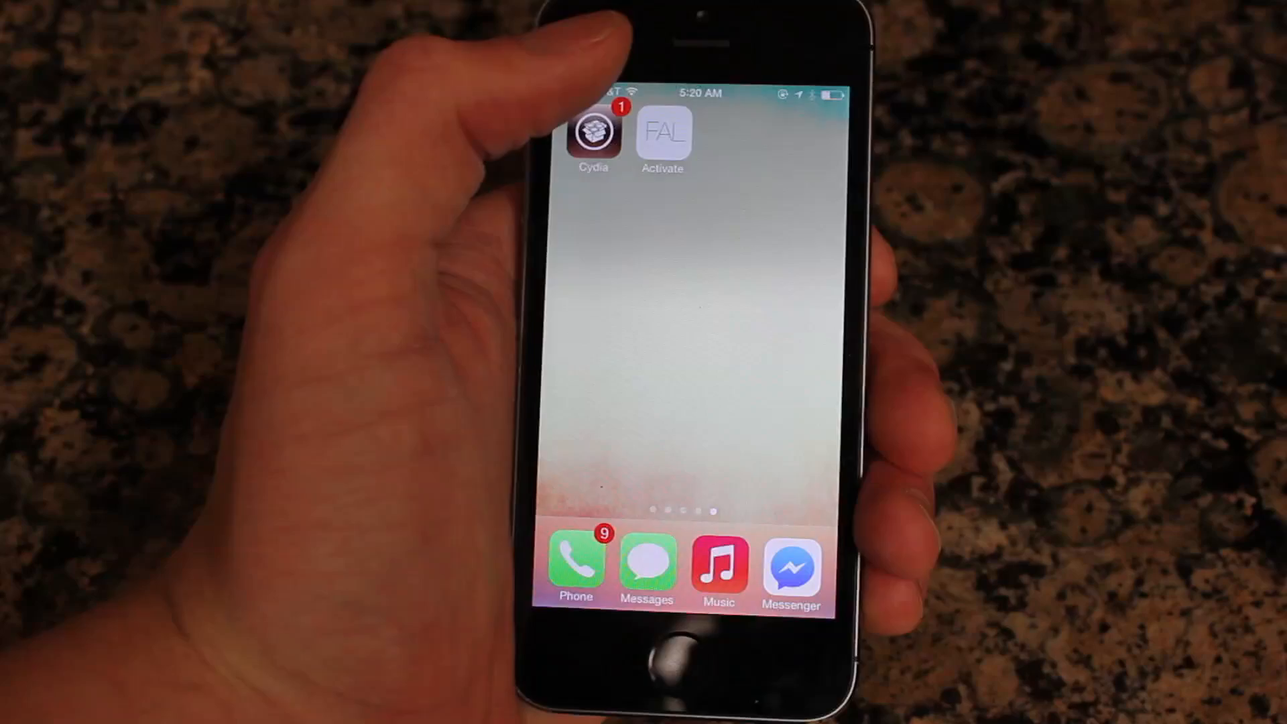
# Open the FreeAppLife 'Activate' web app from beside Cydia on the home screen.
pyautogui.click(663, 134)
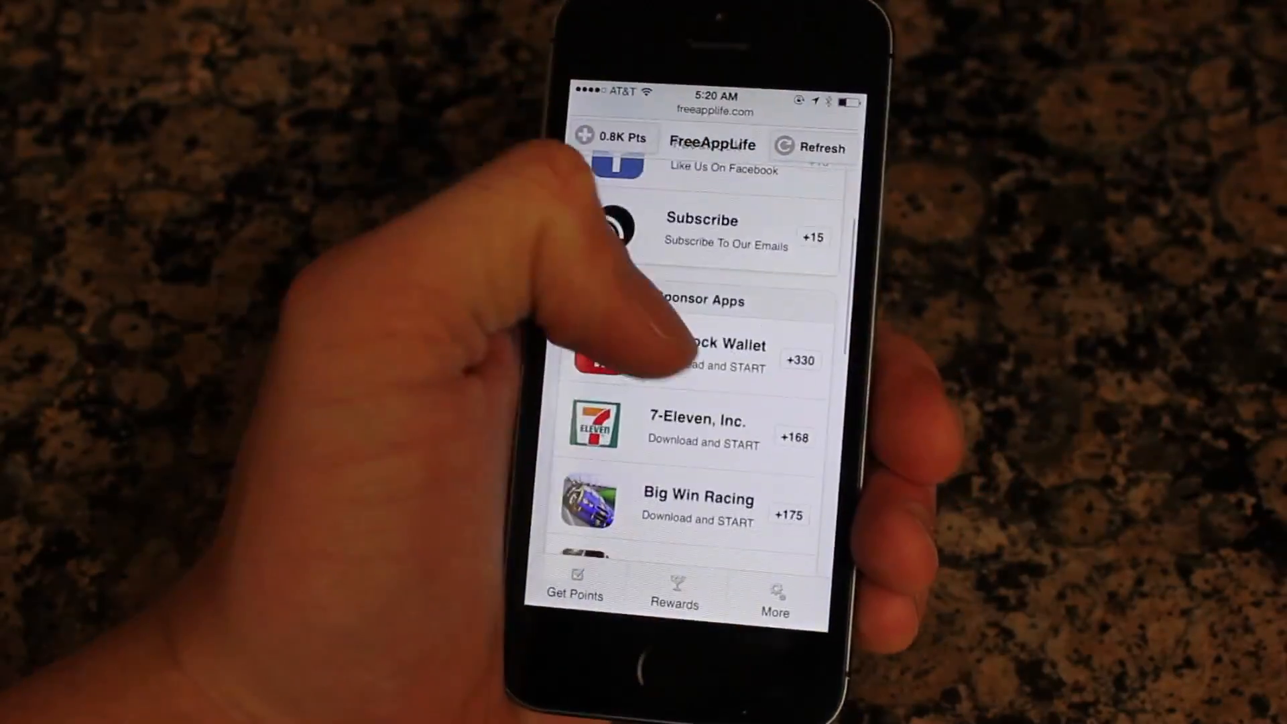
# Browse FreeAppLife's Apps rewards, such as Textpics and Corridors, with their point costs.
pyautogui.scroll(-3)
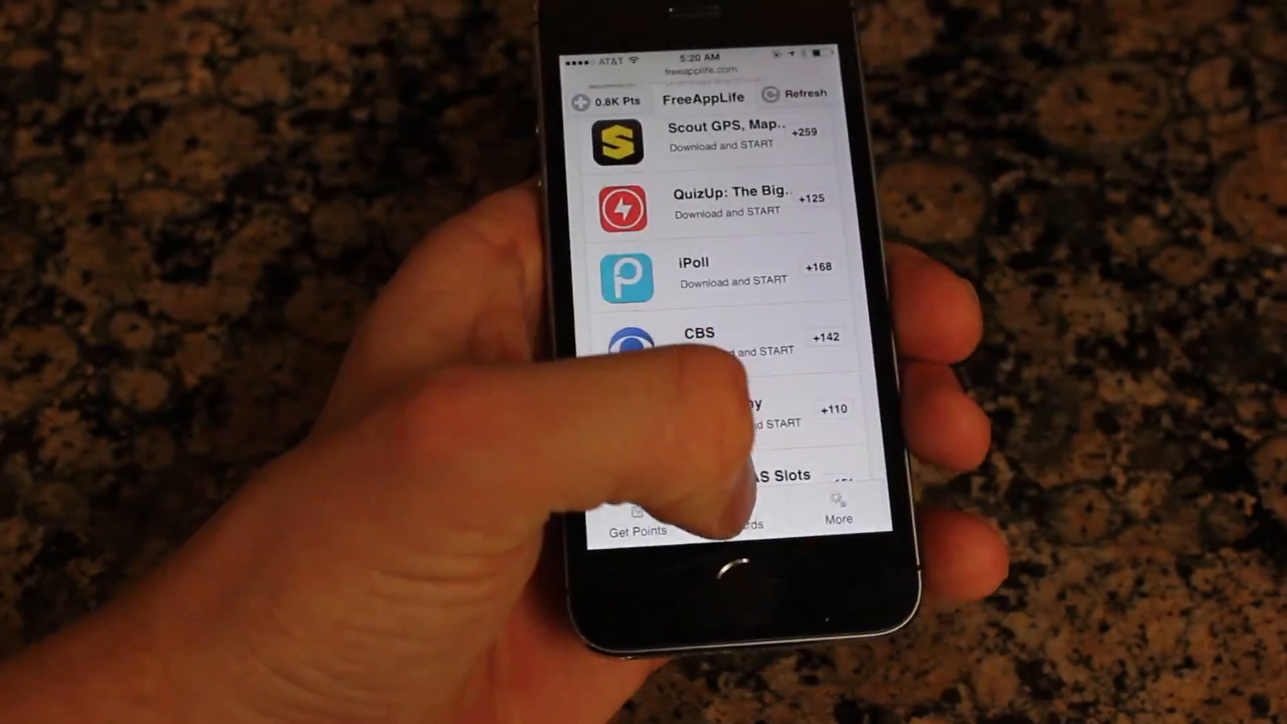
pyautogui.click(733, 524)
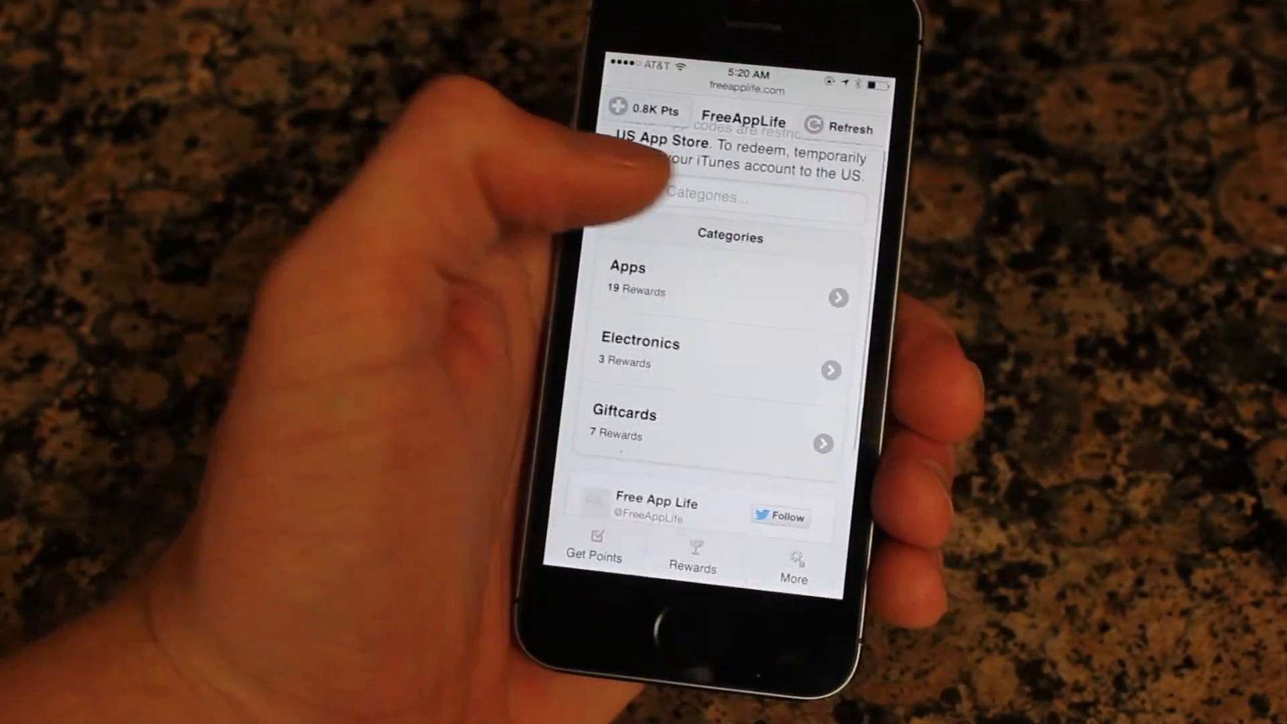
pyautogui.click(712, 279)
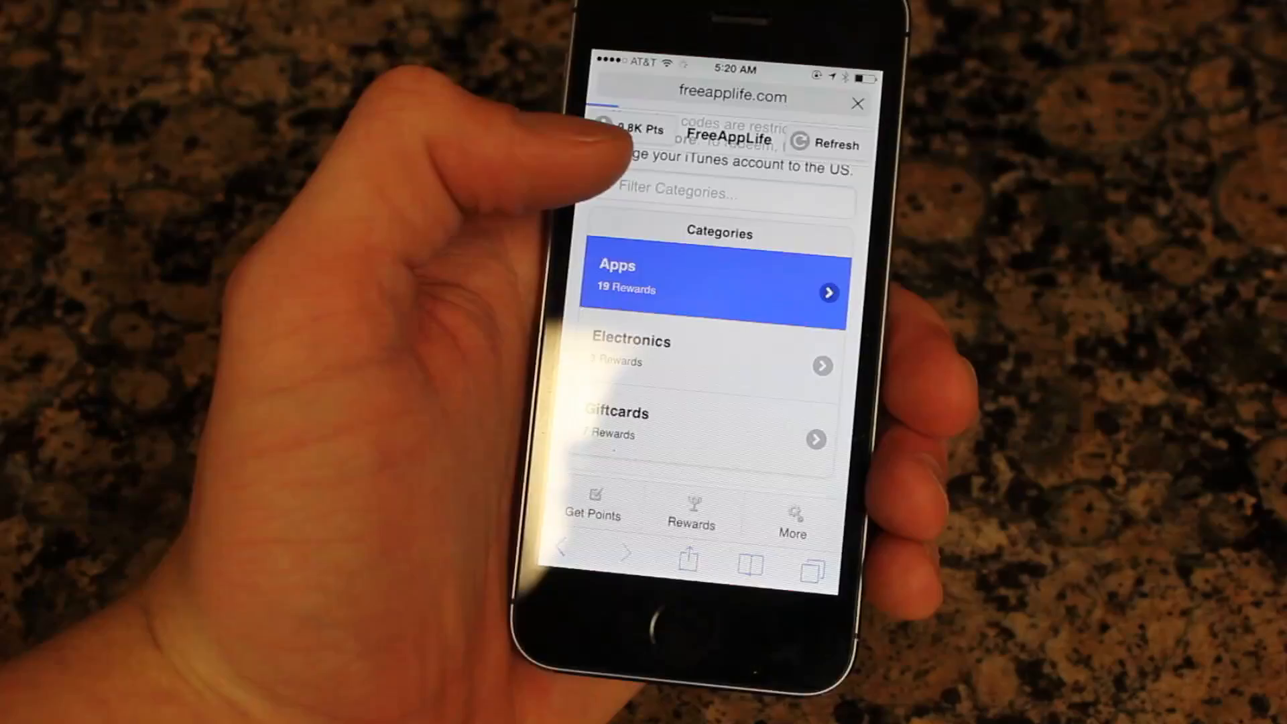
pyautogui.click(715, 293)
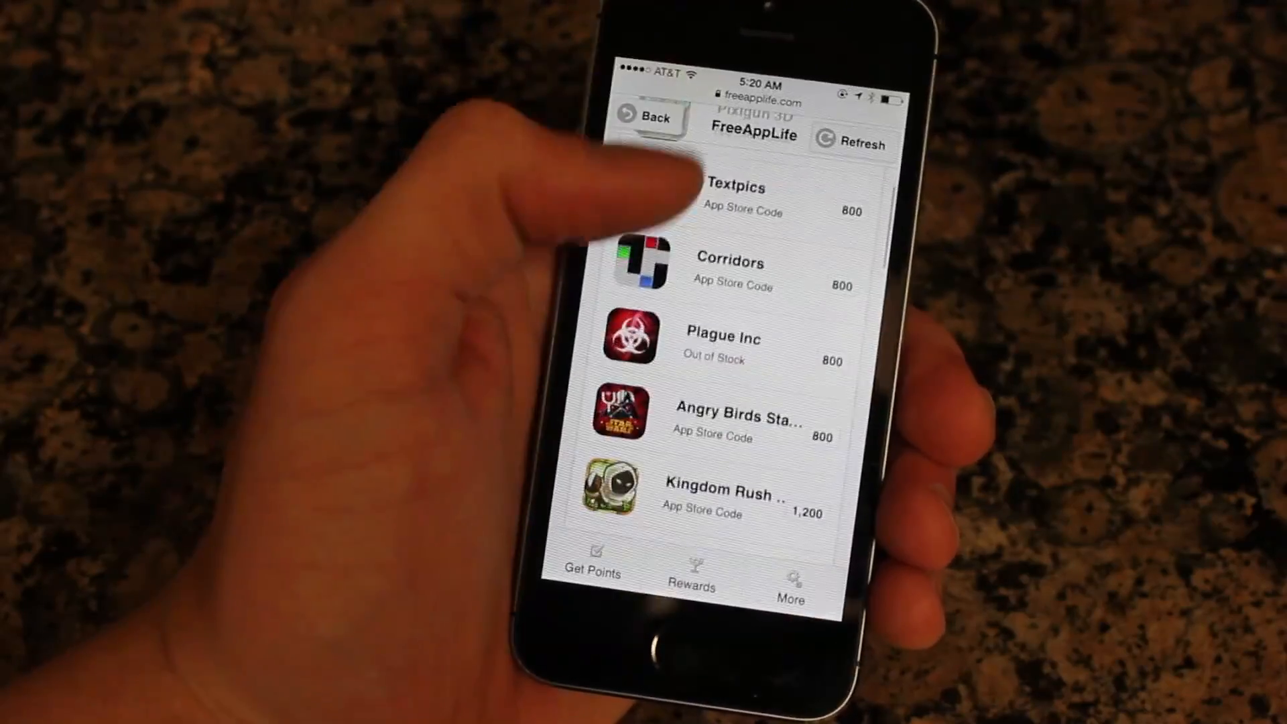
pyautogui.scroll(-3)
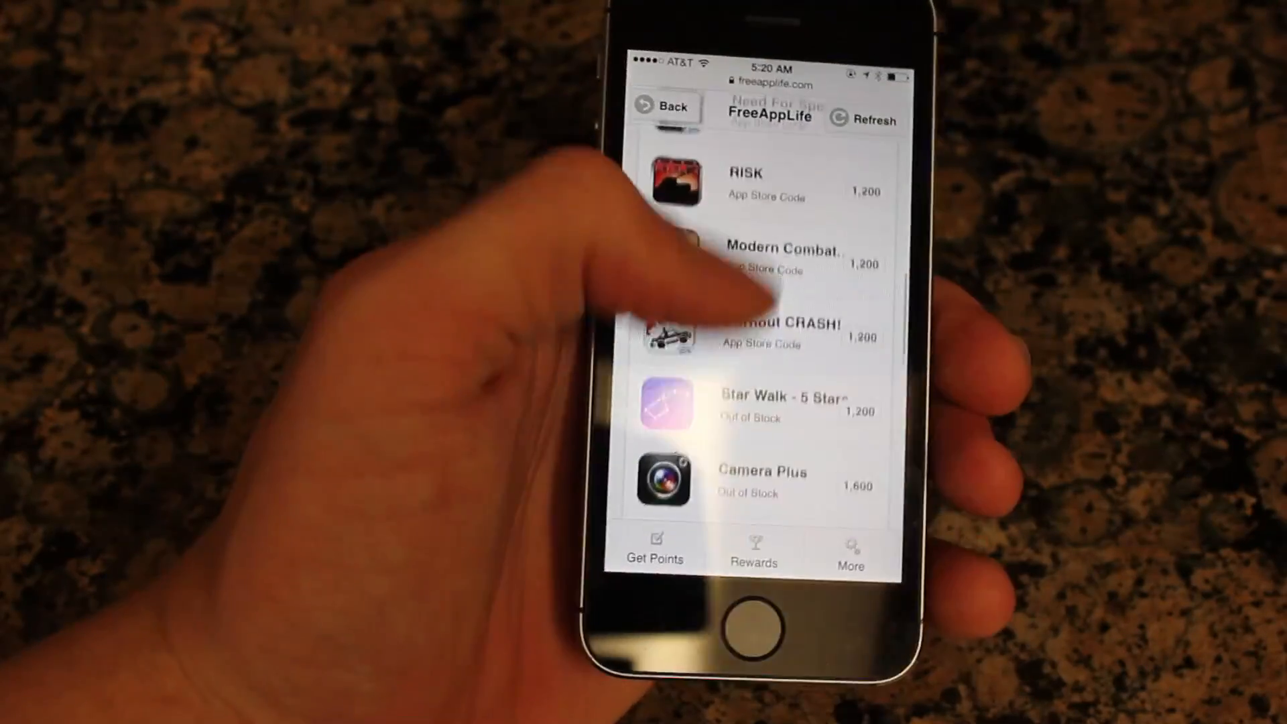
pyautogui.scroll(3)
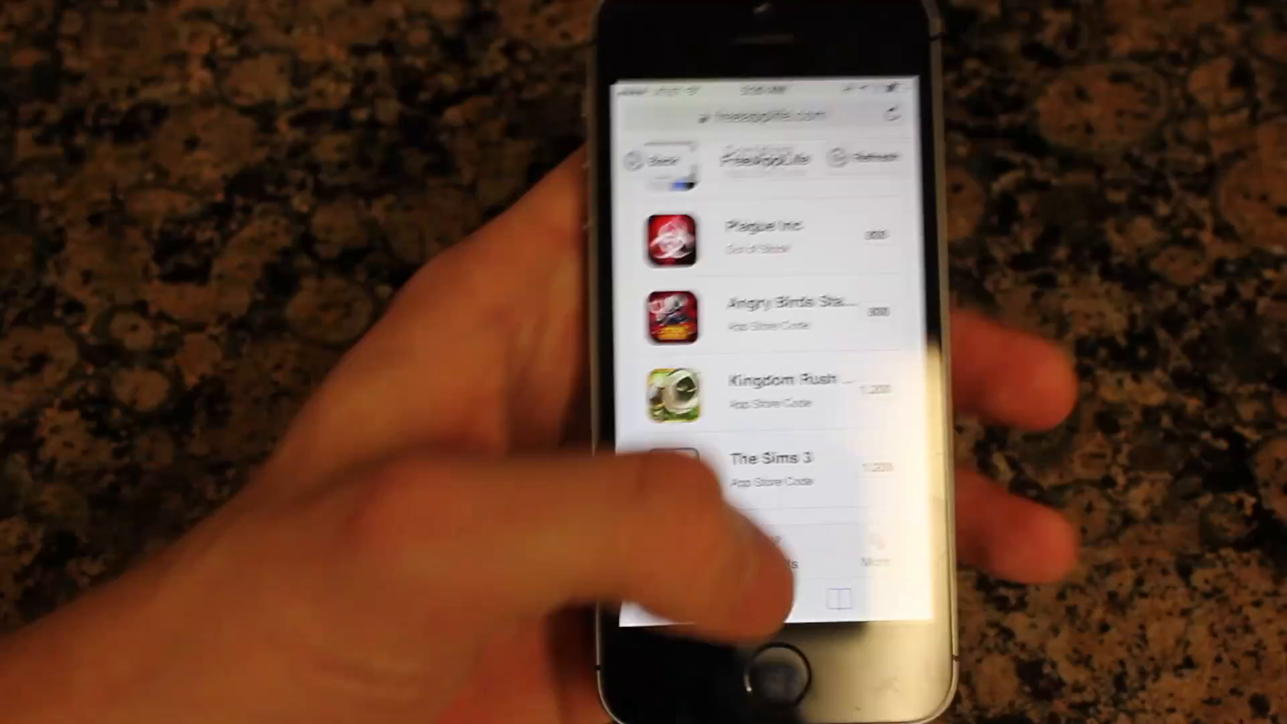